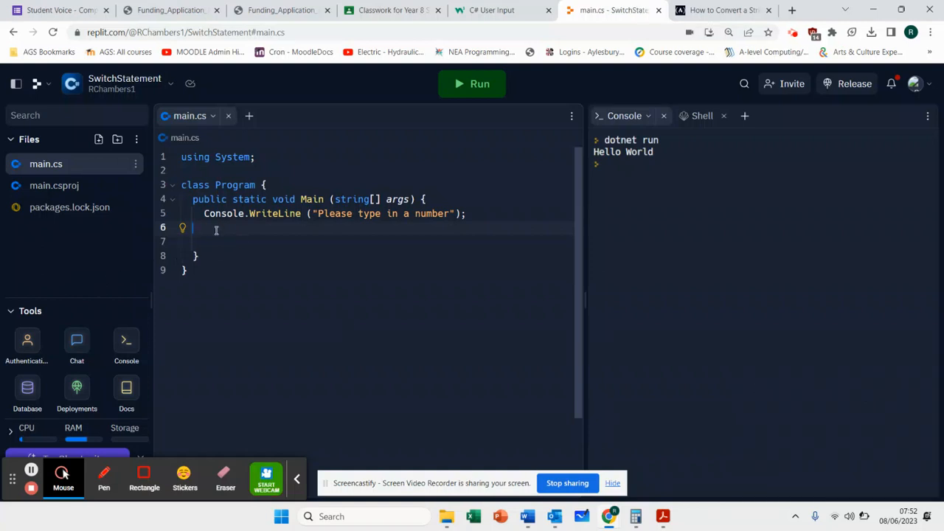
# Step: Run to see the "Please type in a number" prompt, then begin int day = Console.R on line 6
pyautogui.click(472, 83)
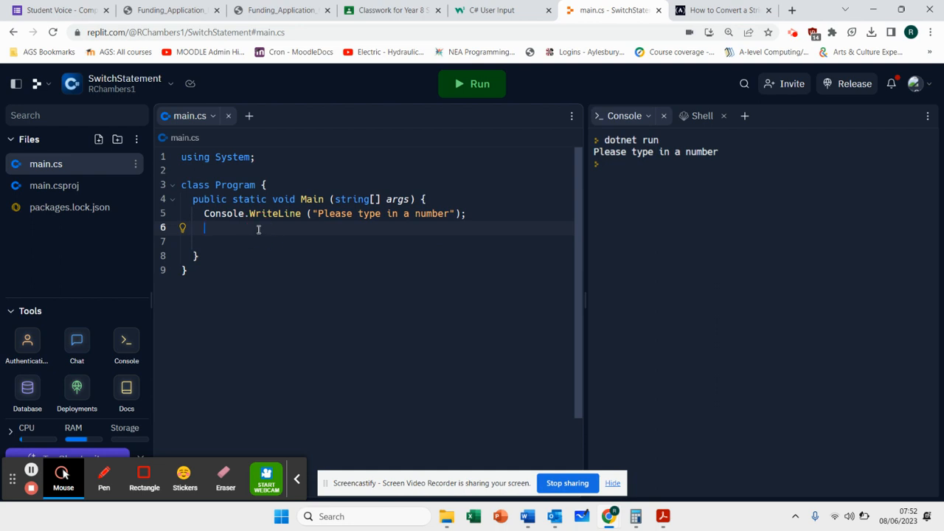
pyautogui.write('int')
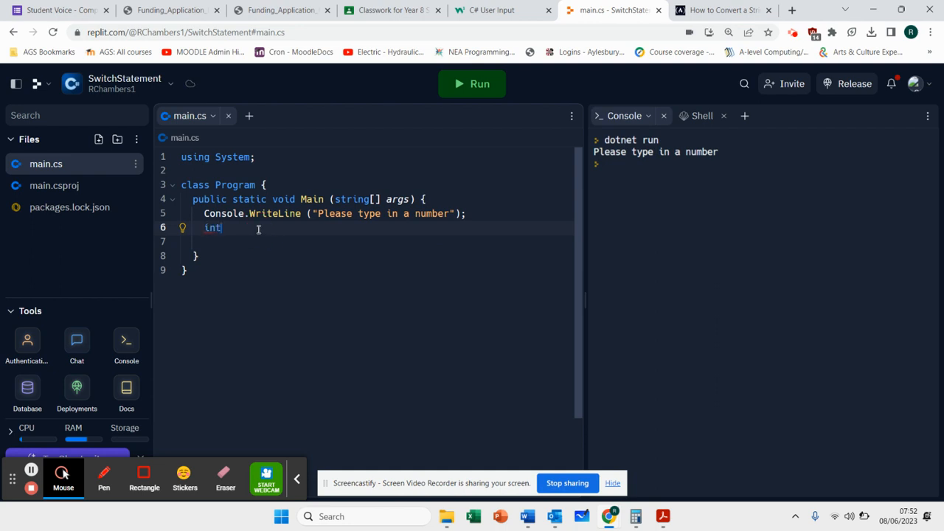
pyautogui.press('Backspace')
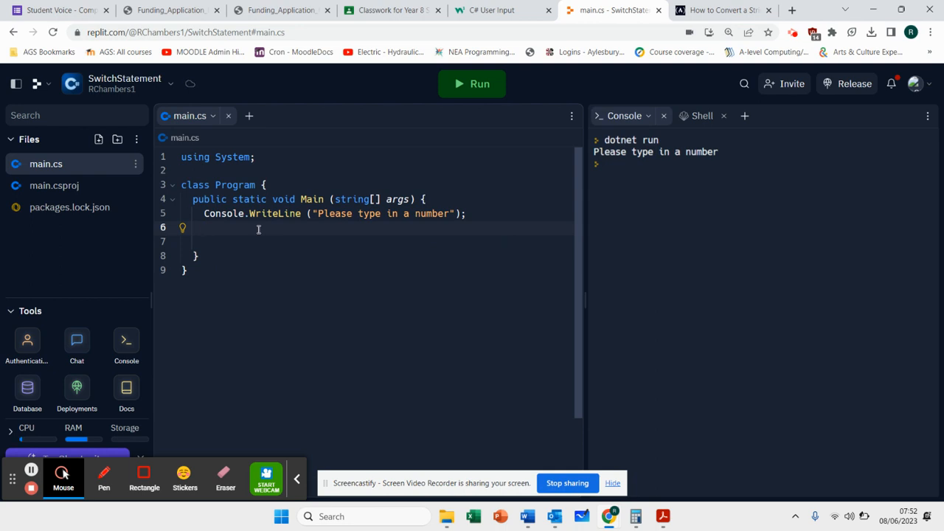
pyautogui.write('in')
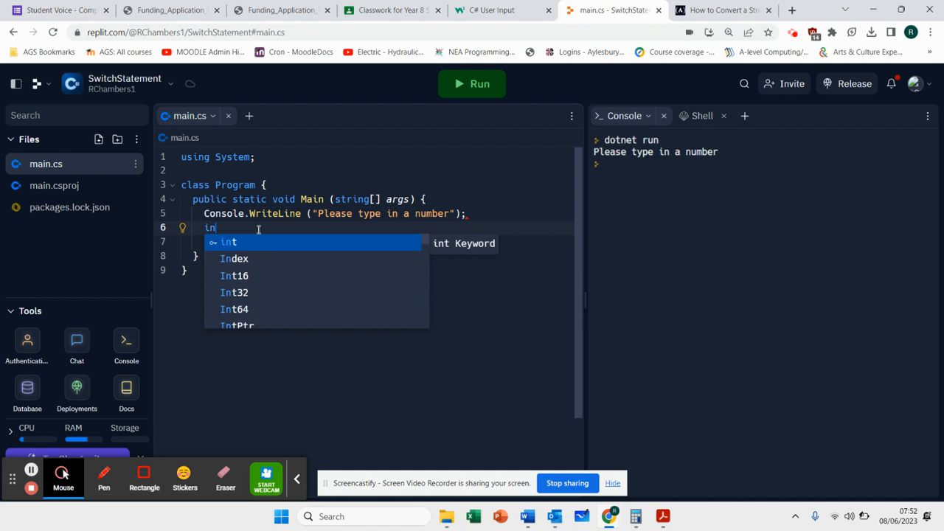
pyautogui.press('Tab')
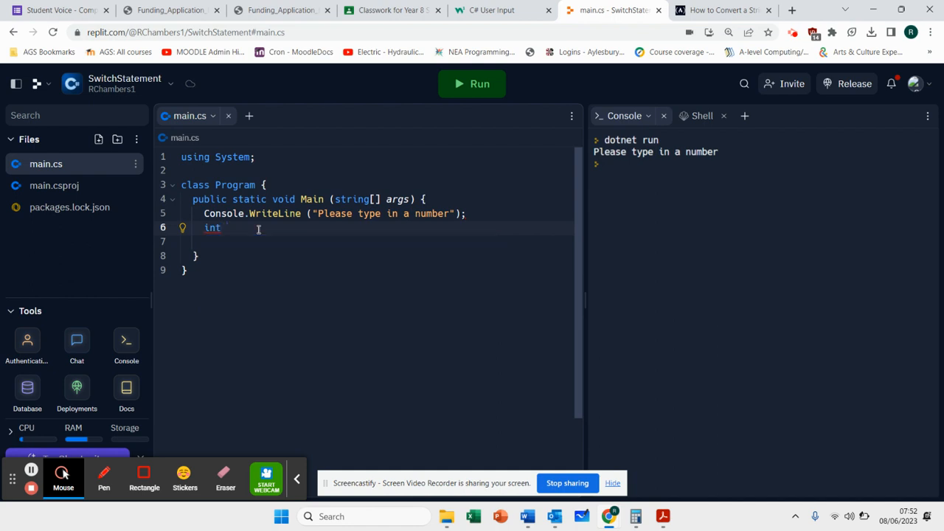
pyautogui.write('day =')
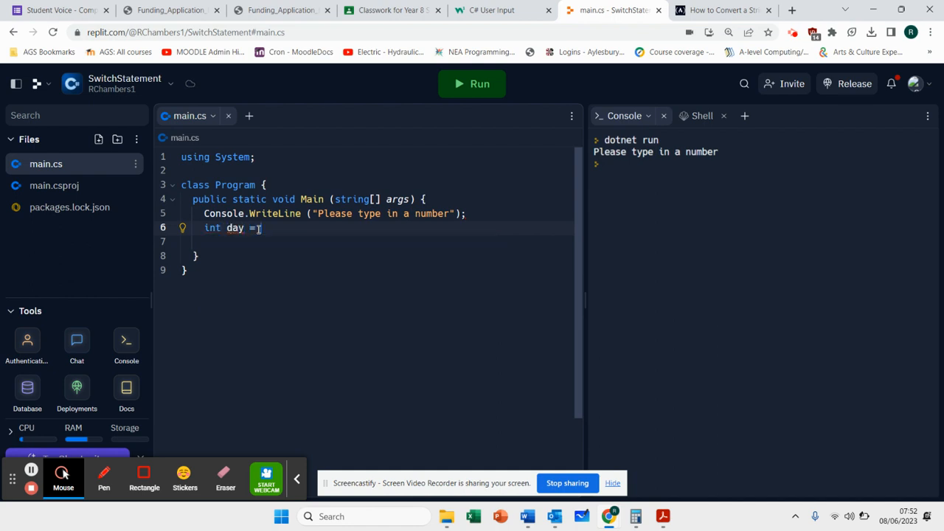
pyautogui.write('Console.R')
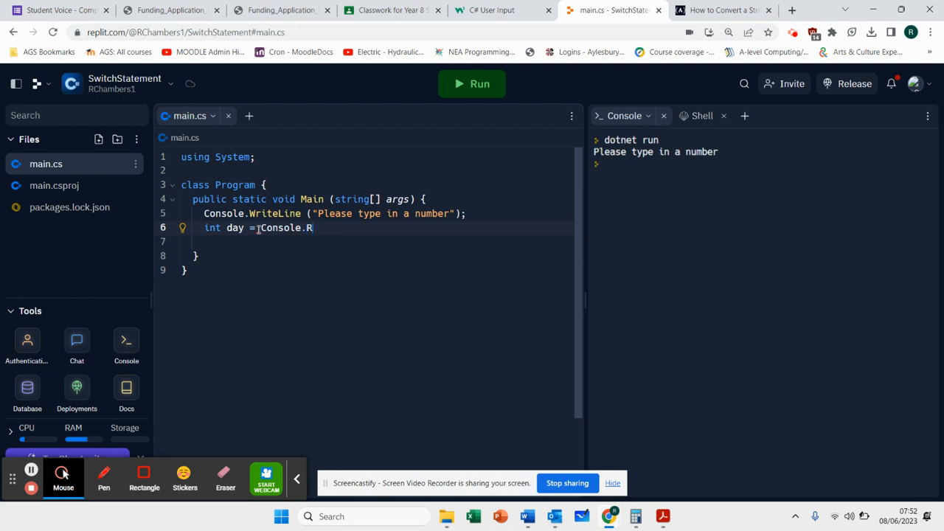
# Step: Complete line 6 as int day = Convert.ToInt32(Console.ReadLine()); via autocomplete
pyautogui.write('eadLine();')
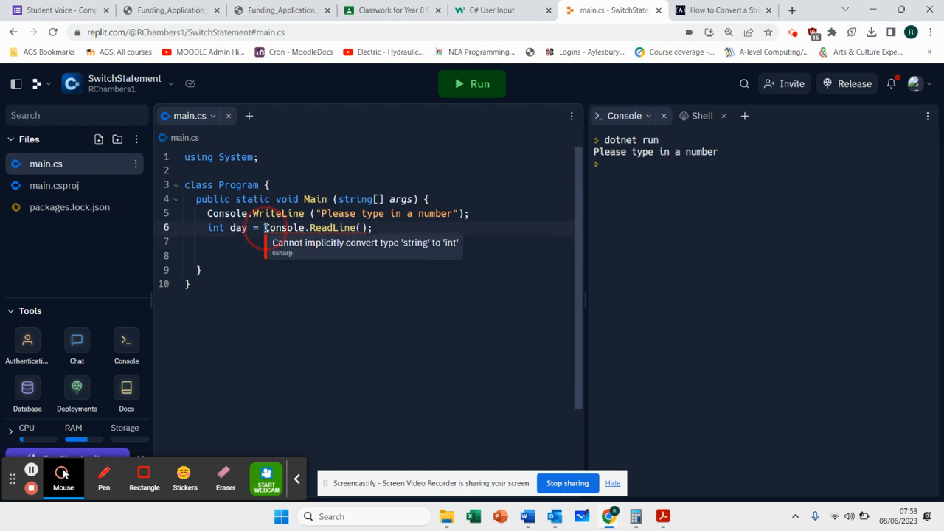
pyautogui.write('Convert.')
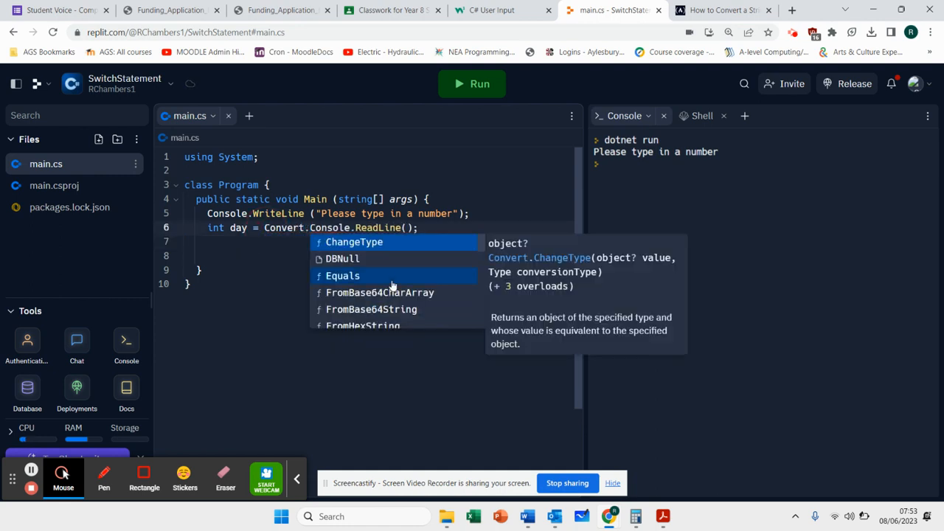
pyautogui.write('ToInt32(')
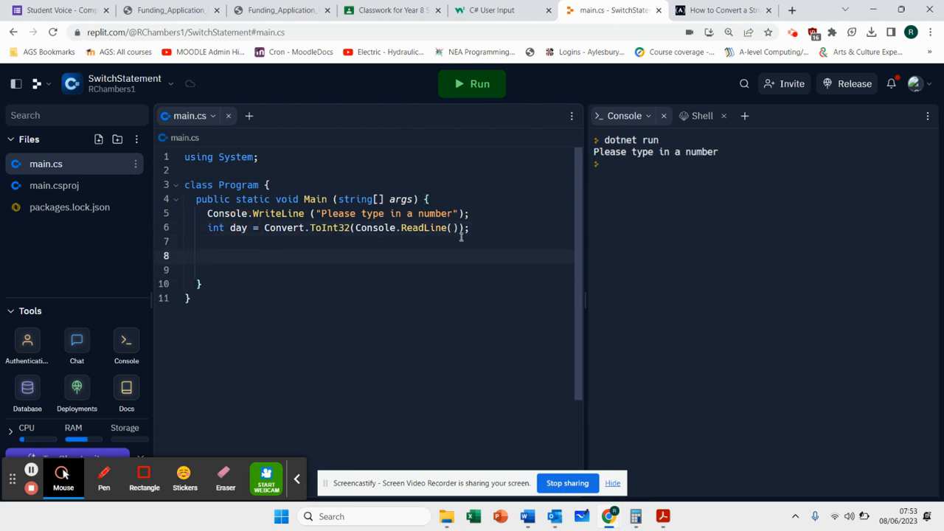
pyautogui.doubleClick(377, 227)
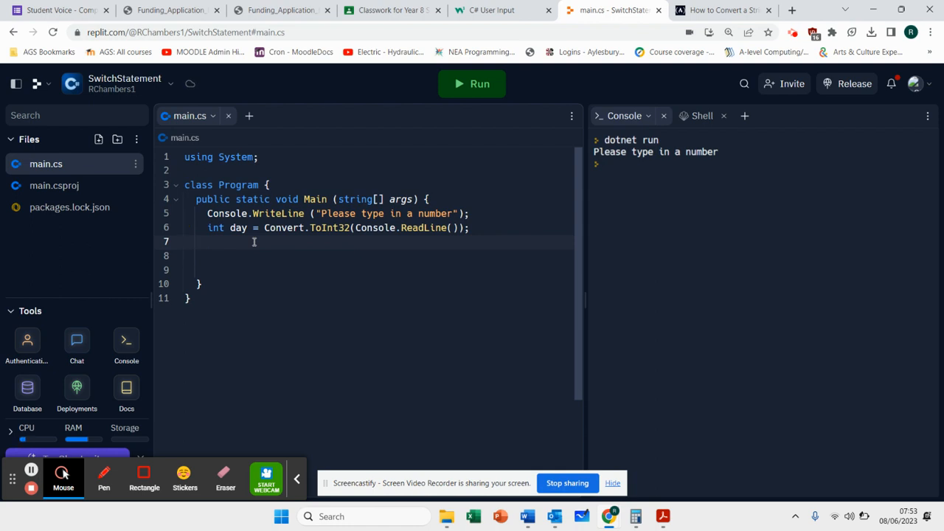
# Step: Write switch (day) with case 1 printing "Monday" followed by break
pyautogui.write('switch (d')
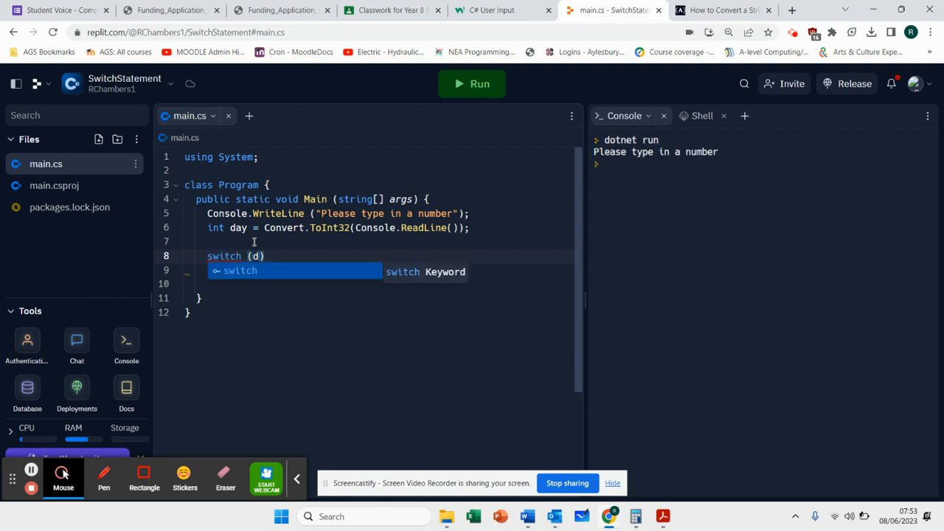
pyautogui.write('ay')
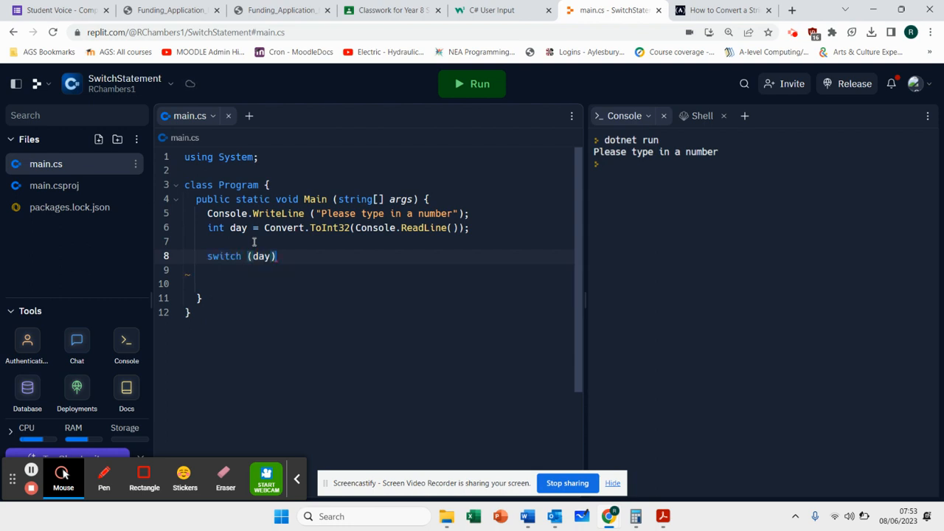
pyautogui.write('{}')
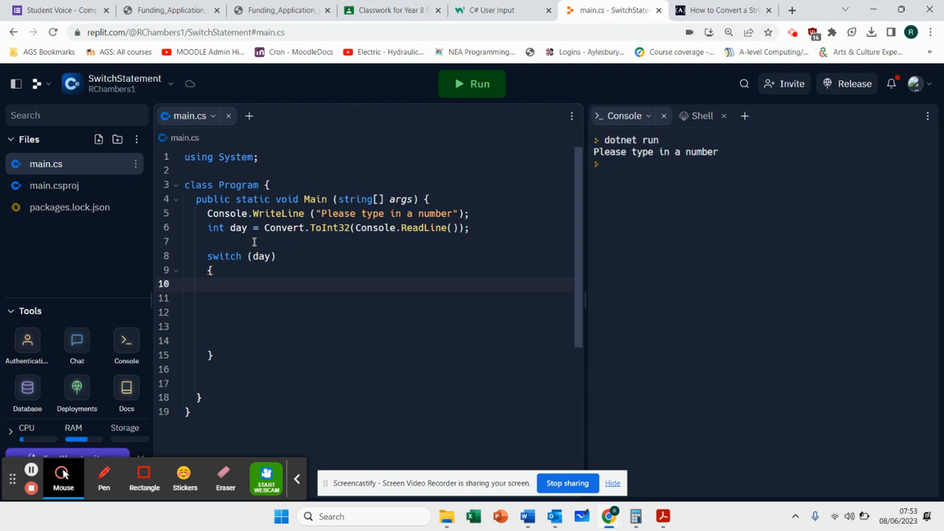
pyautogui.write('case')
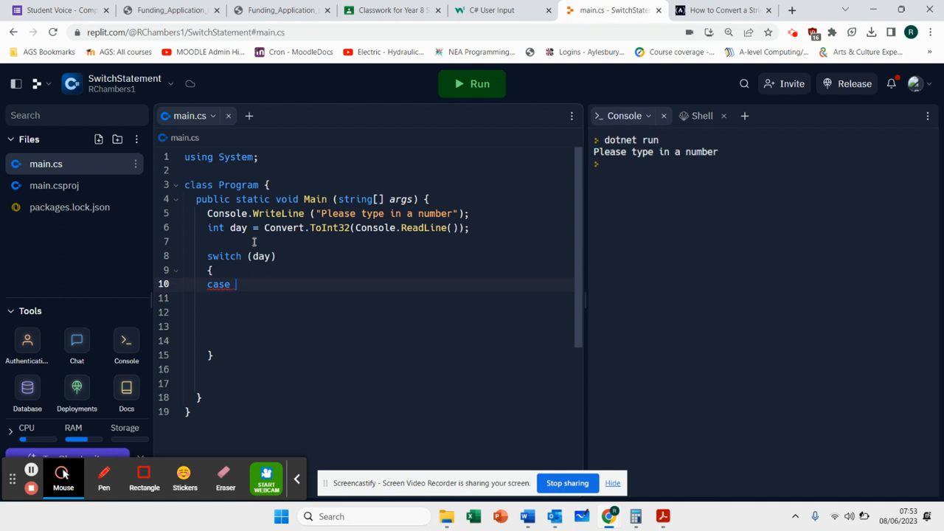
pyautogui.write('1:')
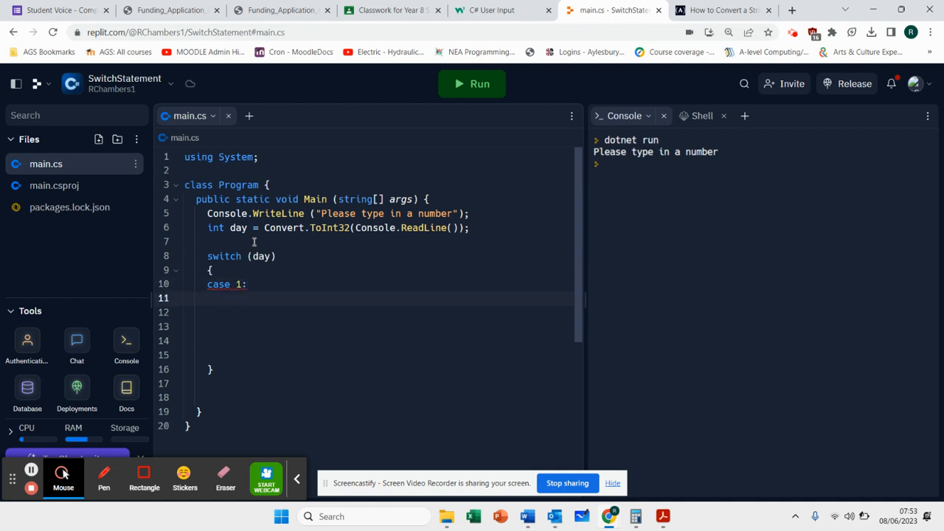
pyautogui.write('Con')
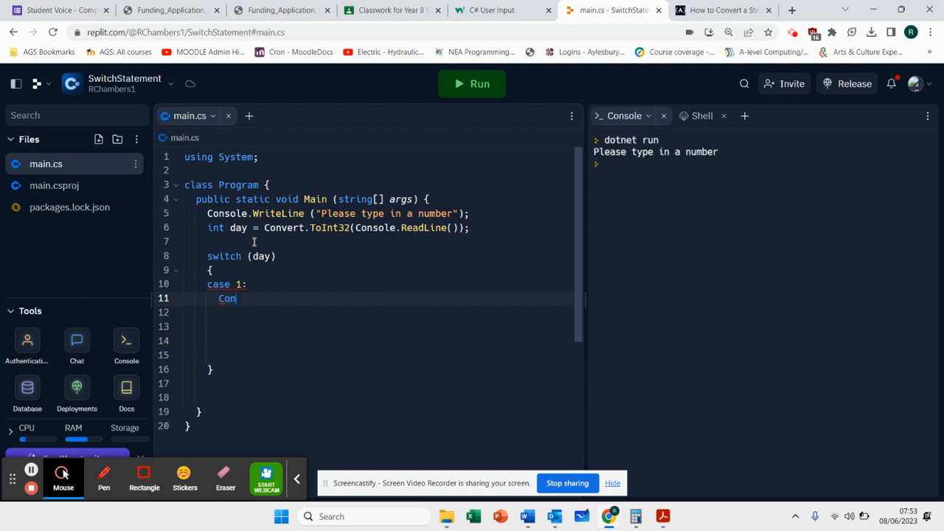
pyautogui.write('sole.WriteLine(')
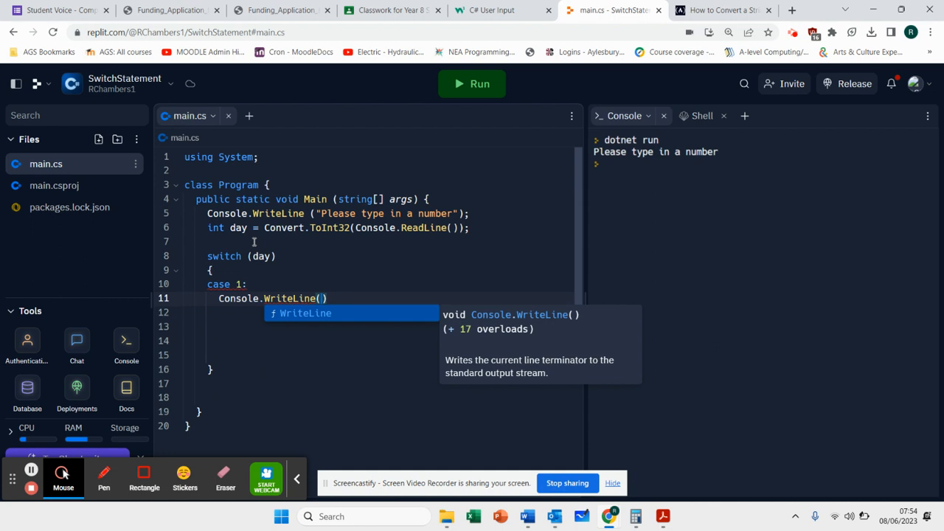
pyautogui.write('"Monday"')
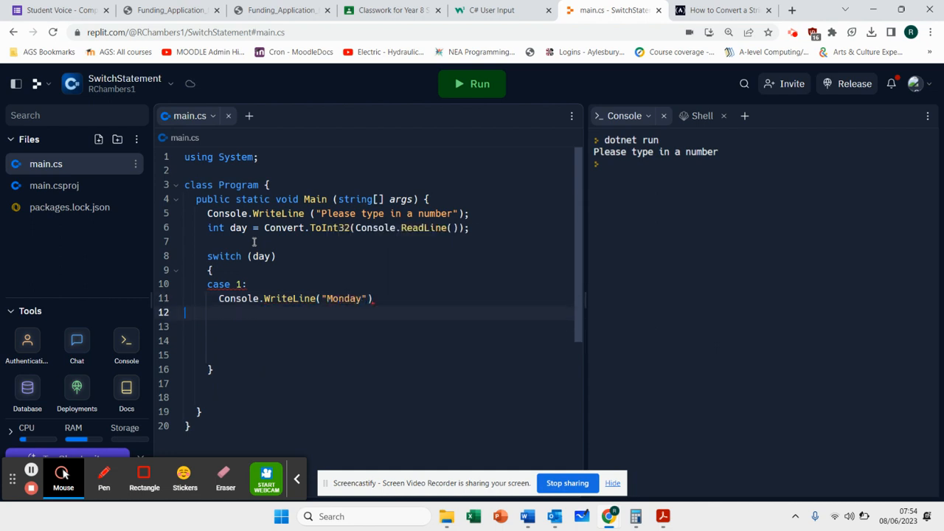
pyautogui.write(';')
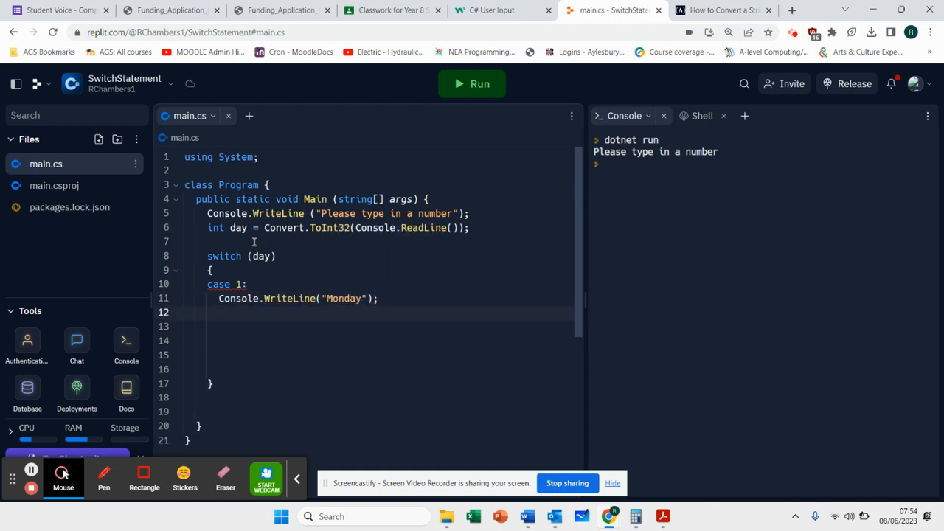
pyautogui.write('break;')
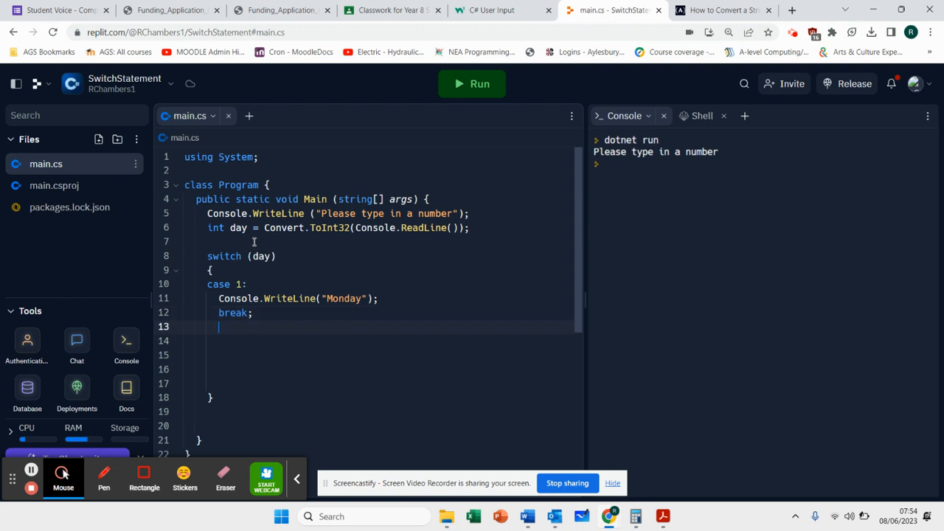
# Step: Add case 2 printing "Tuesday" and case 3 printing "Wednesday", each with break
pyautogui.write('case')
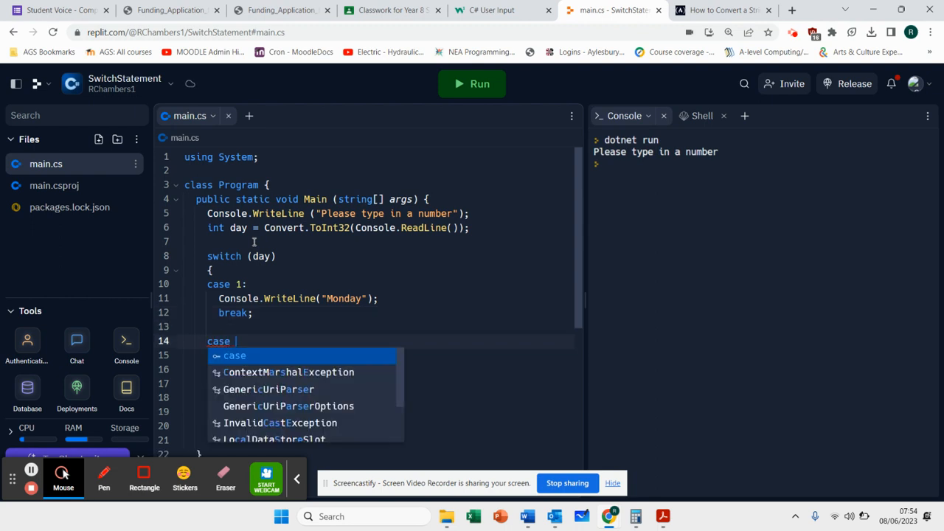
pyautogui.write('2:')
pyautogui.click(376, 355)
pyautogui.write('Console.WriteLine("Tuesday')
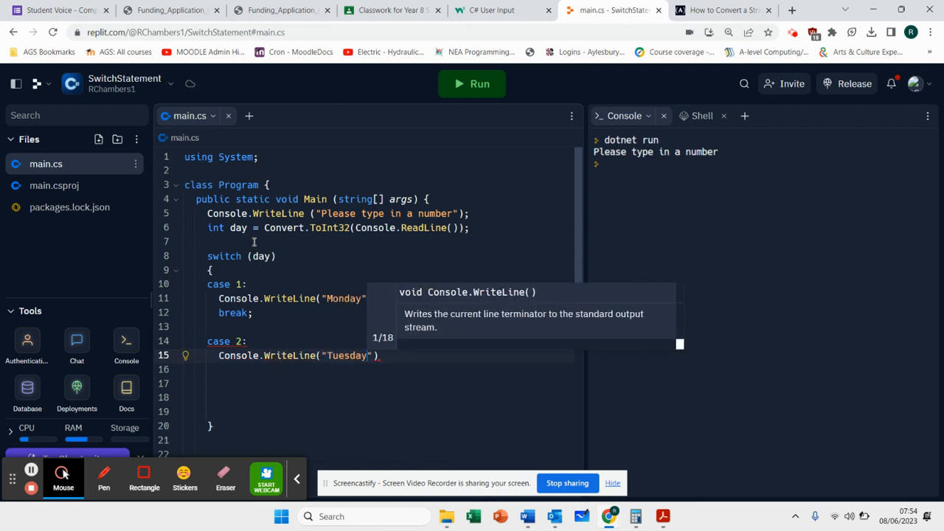
pyautogui.write(');')
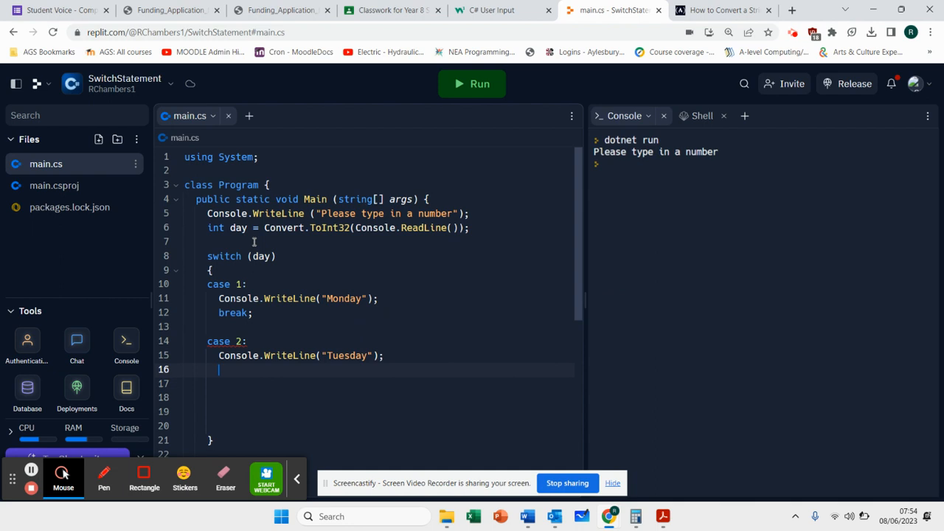
pyautogui.write('break')
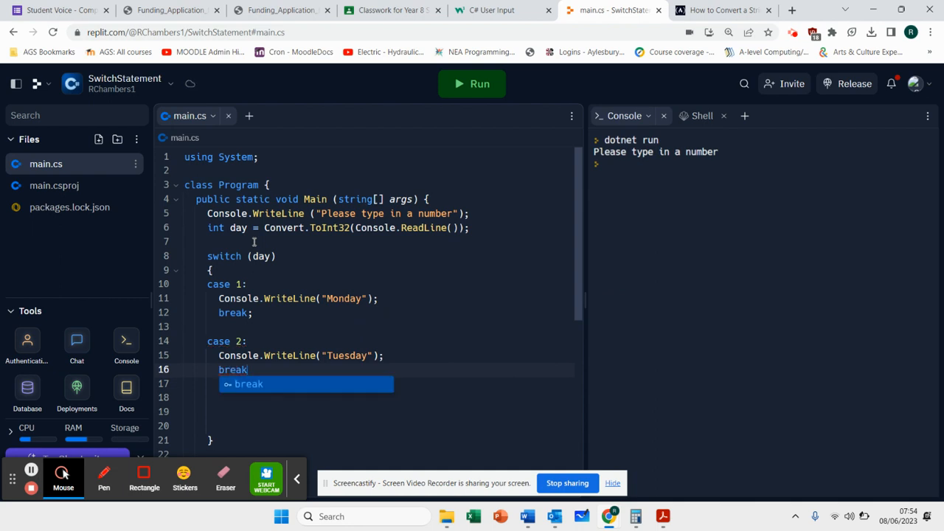
pyautogui.write('Cas')
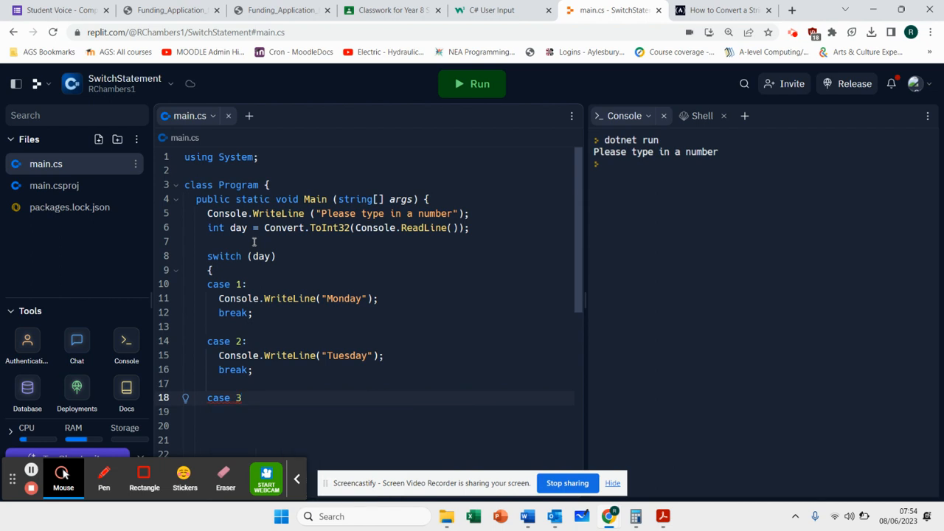
pyautogui.write('Console.WriteLine()')
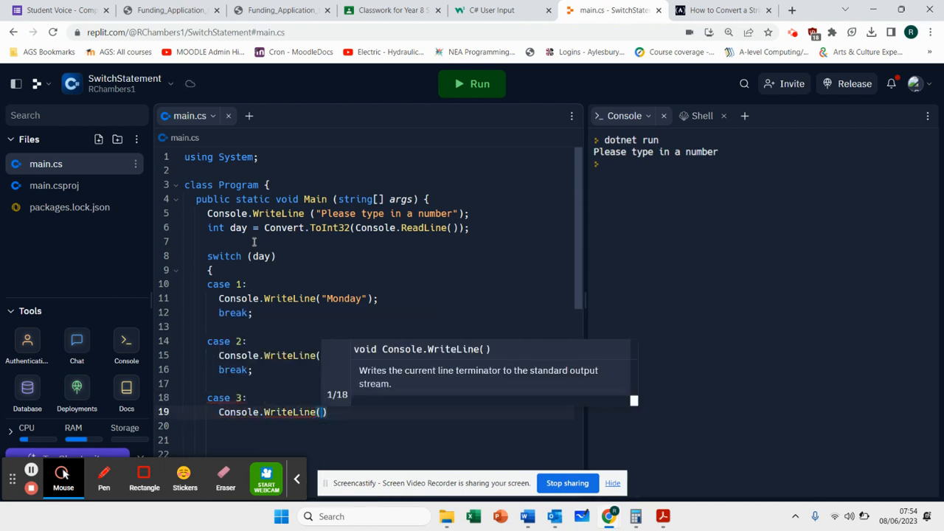
pyautogui.write('Wednesday"')
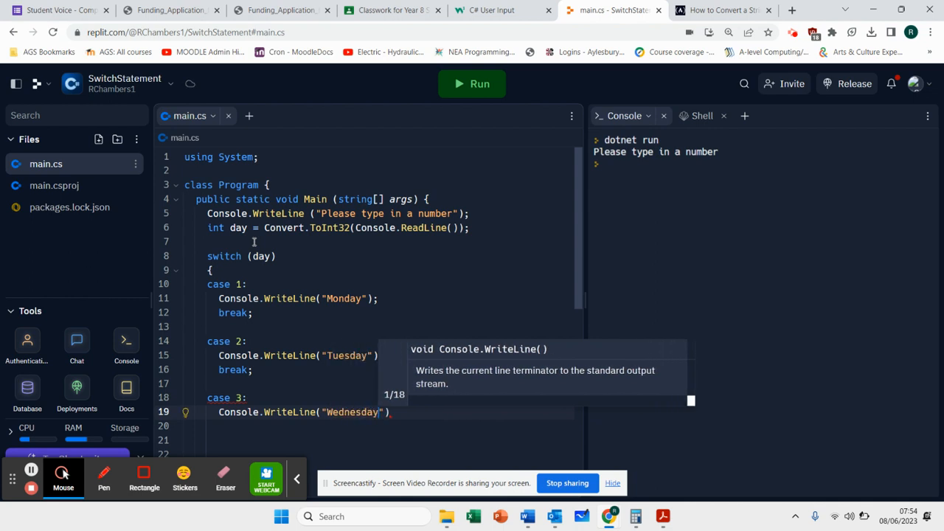
pyautogui.write('breka')
pyautogui.write(';')
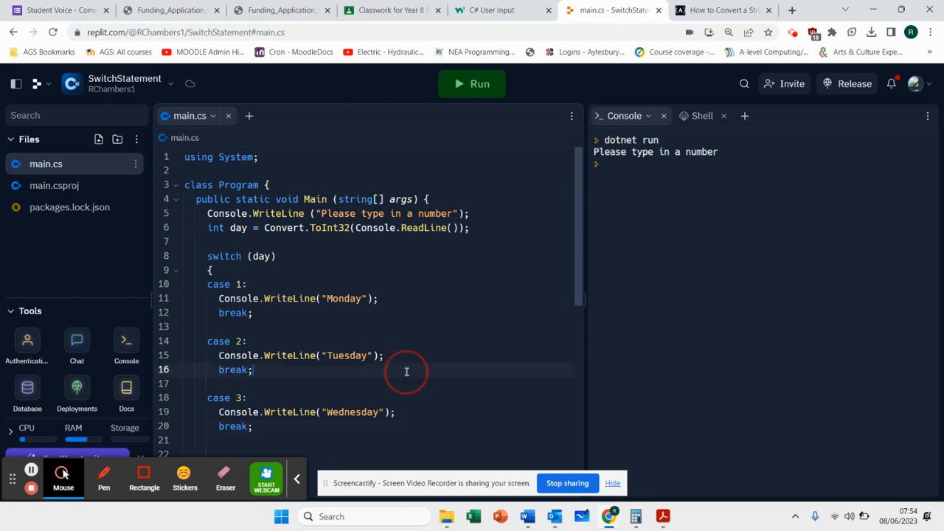
pyautogui.scroll(-3)
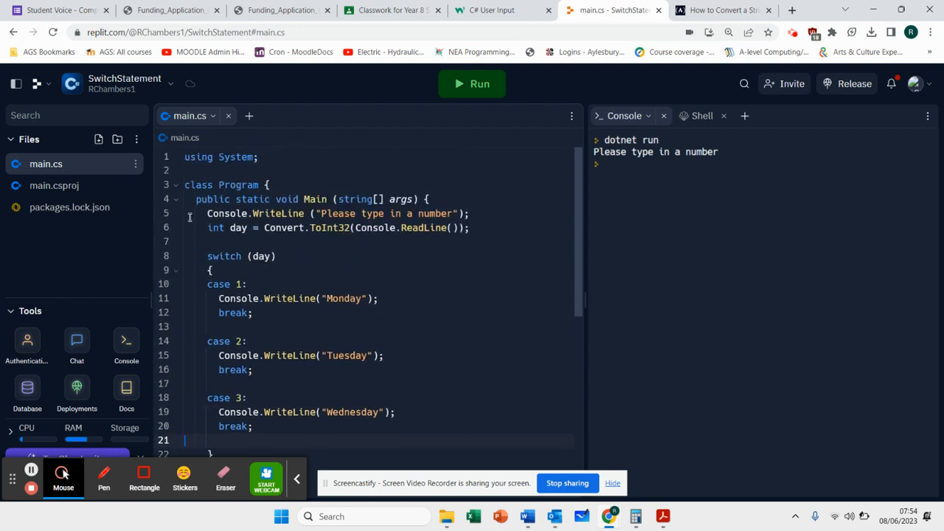
# Step: Run twice, entering 1 to get Monday and 2 to get Tuesday, dismissing the resources notice
pyautogui.click(472, 83)
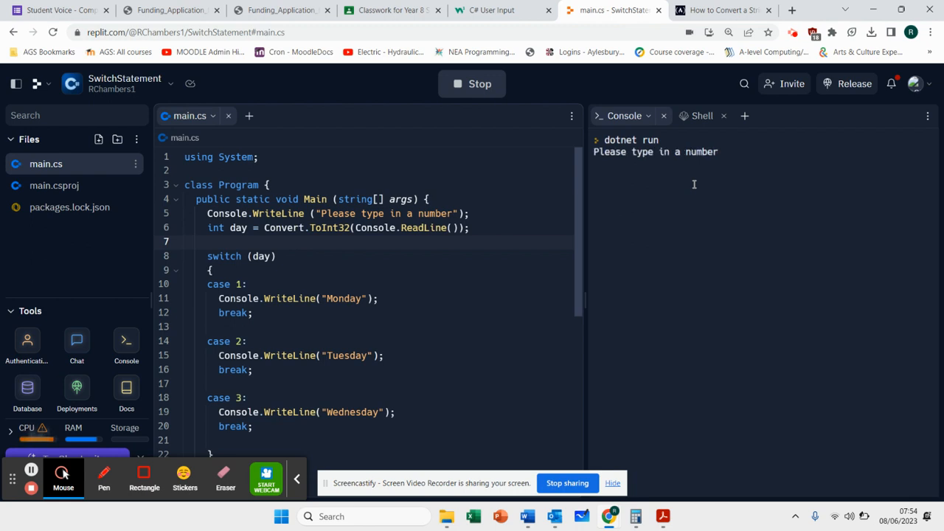
pyautogui.click(694, 165)
pyautogui.write('1')
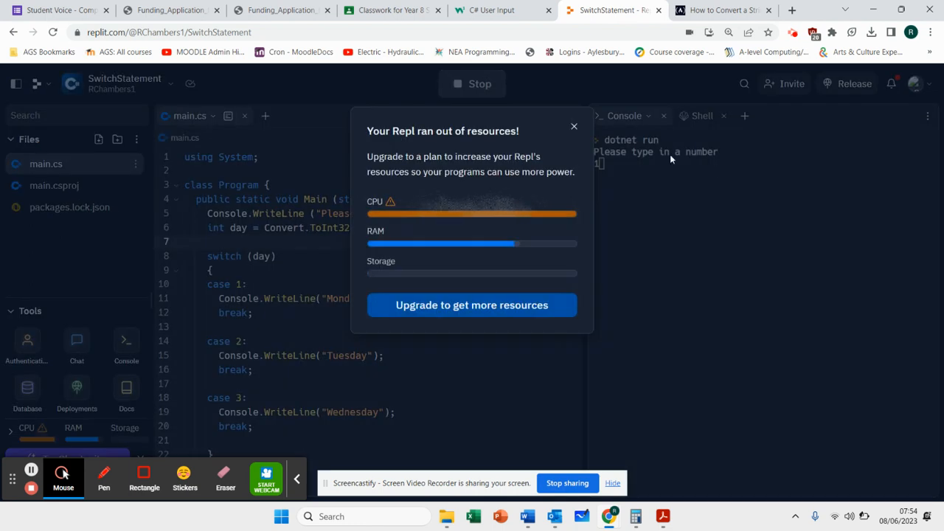
pyautogui.click(574, 127)
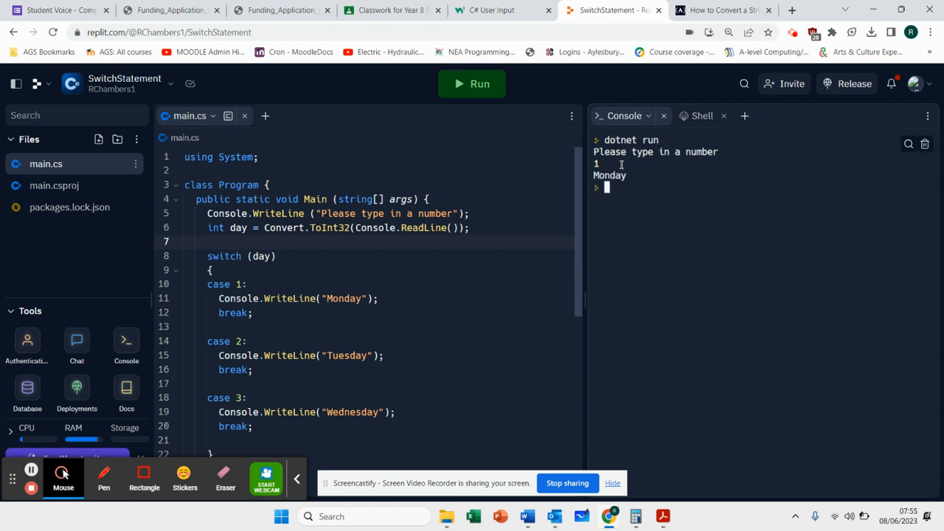
pyautogui.click(472, 83)
pyautogui.write('2')
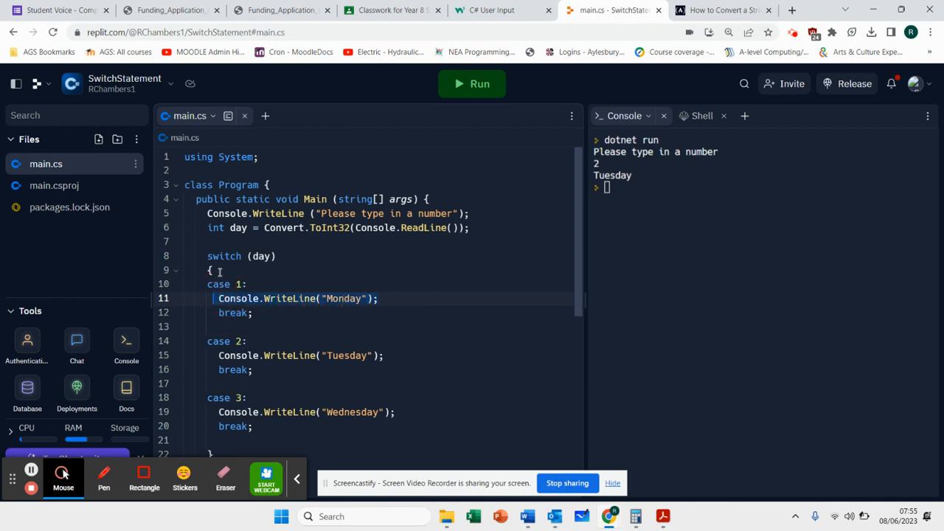
# Step: Change the prompt to "your name" and switch on a string teachername read from the console
pyautogui.click(309, 228)
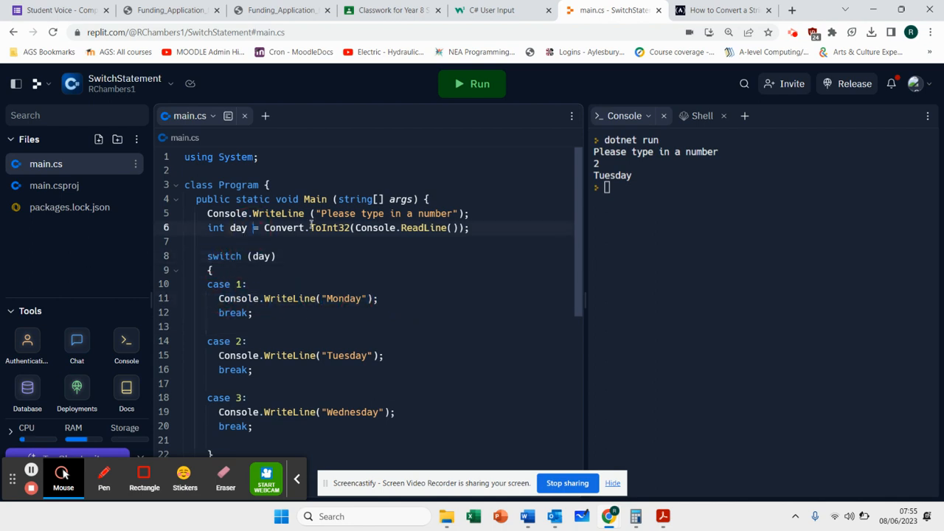
pyautogui.doubleClick(367, 227)
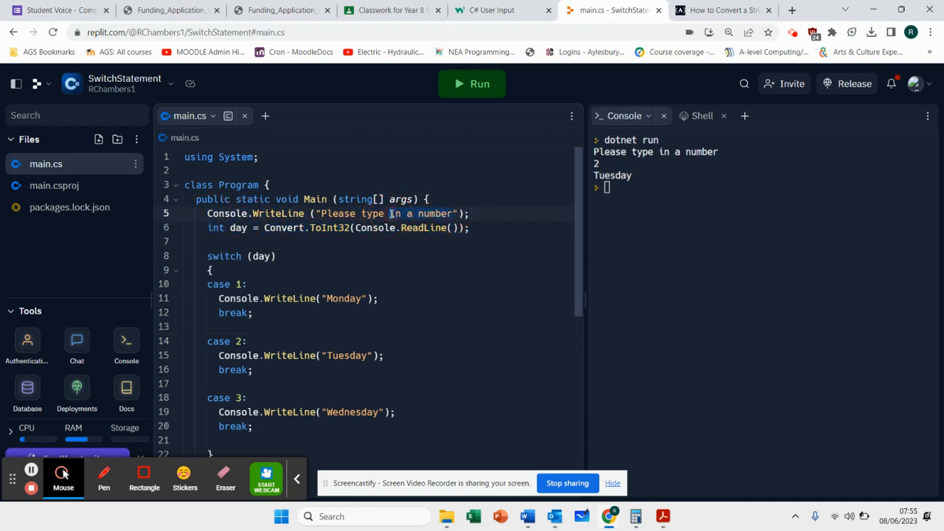
pyautogui.write('your name')
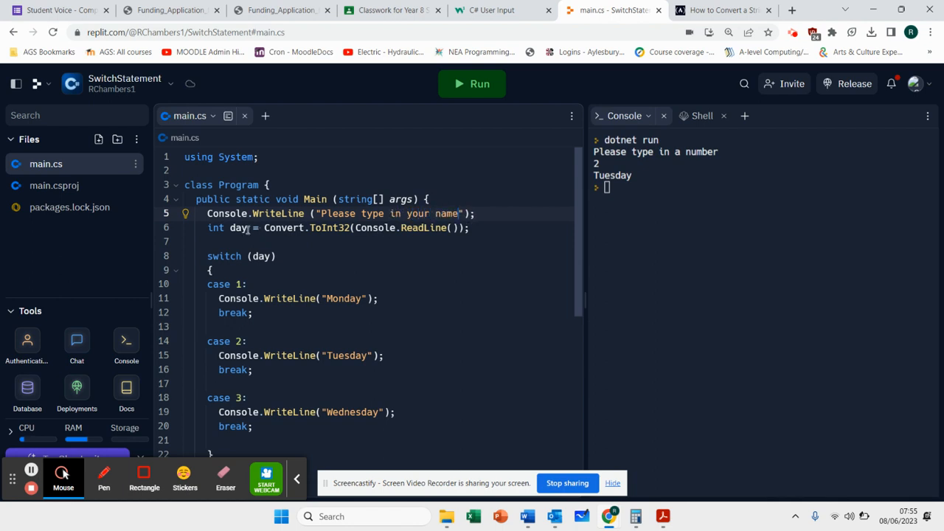
pyautogui.write('string teachername')
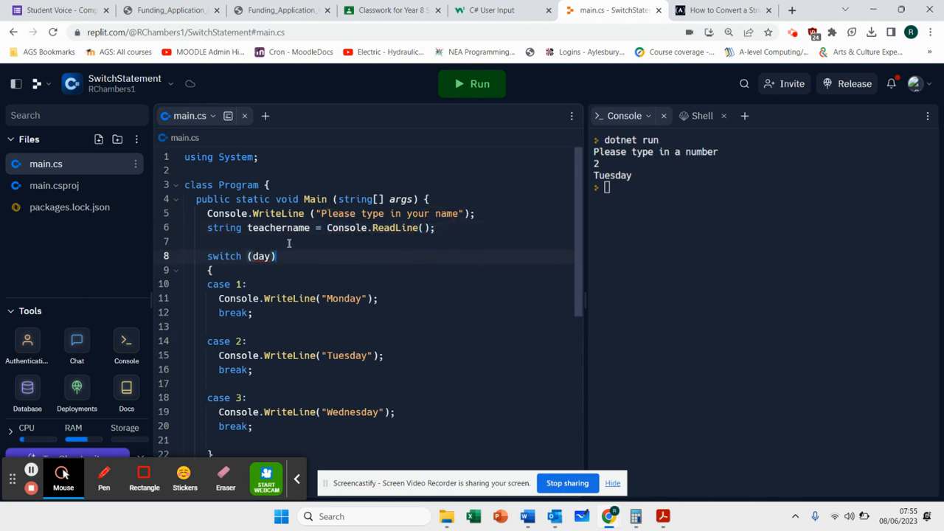
pyautogui.press('Backspace')
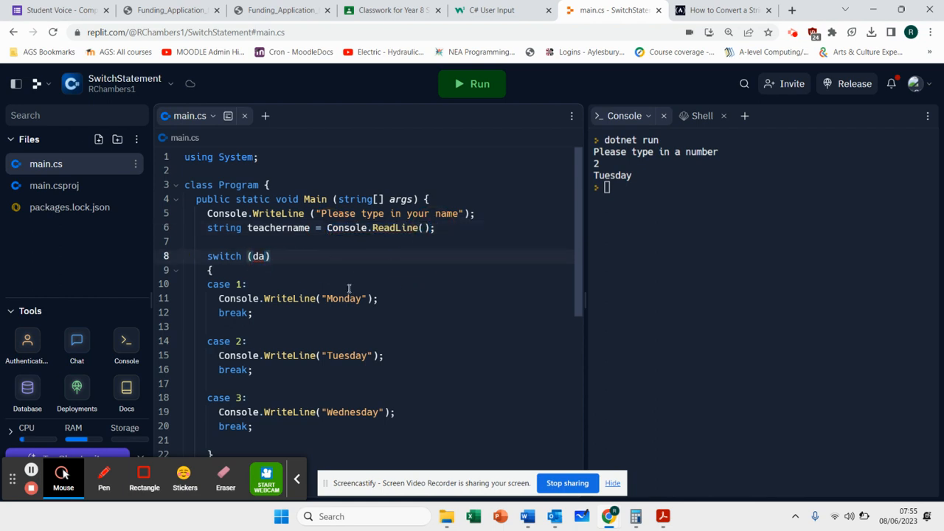
pyautogui.write('teachername')
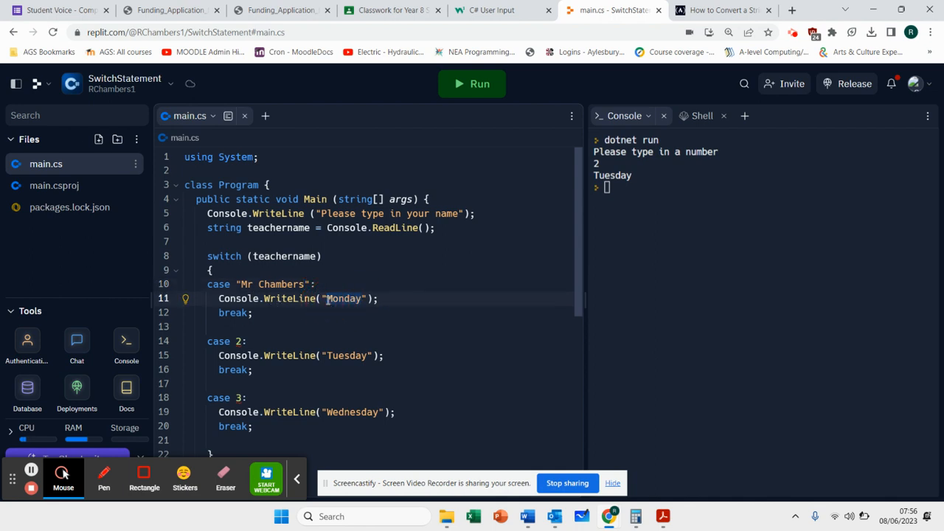
# Step: Make the cases print "Lesson in CS2" for Mr Chambers and "Lesson in CS1" for Mr Vakilpour
pyautogui.write('Lesson in CS2')
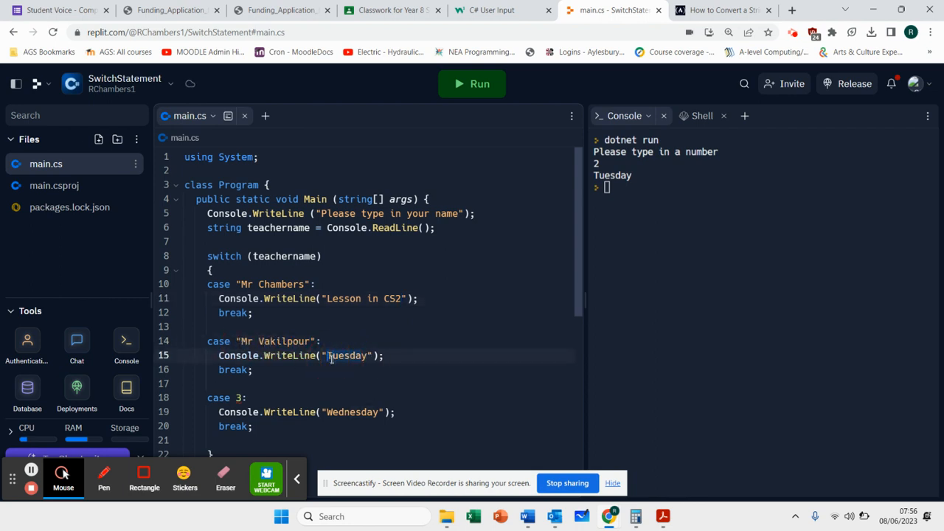
pyautogui.write('Lesson in Cy')
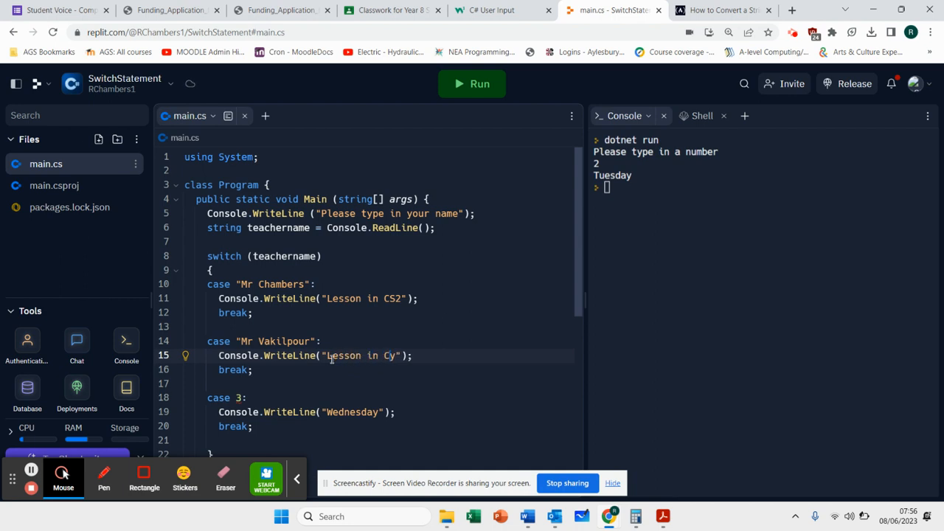
pyautogui.write('CS1')
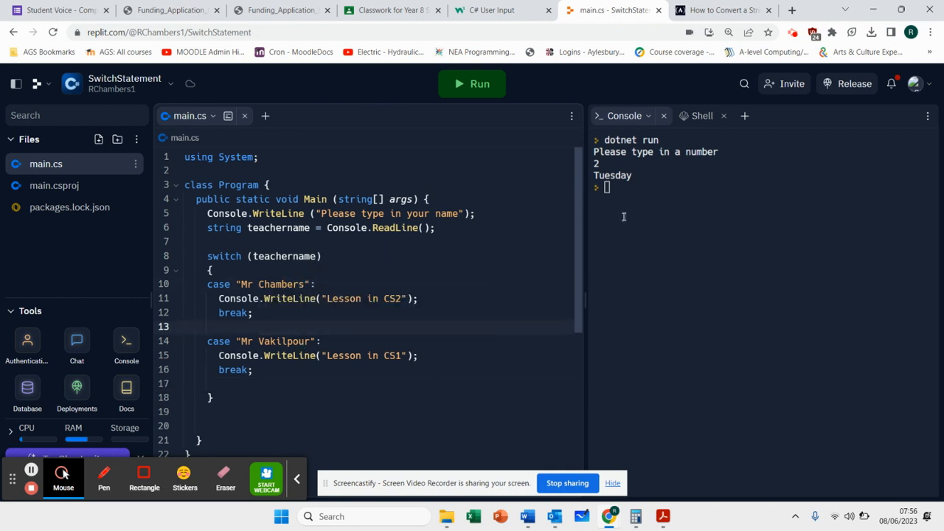
# Step: Run the teacher-name program and start entering "Mr Cha" at the name prompt
pyautogui.click(472, 83)
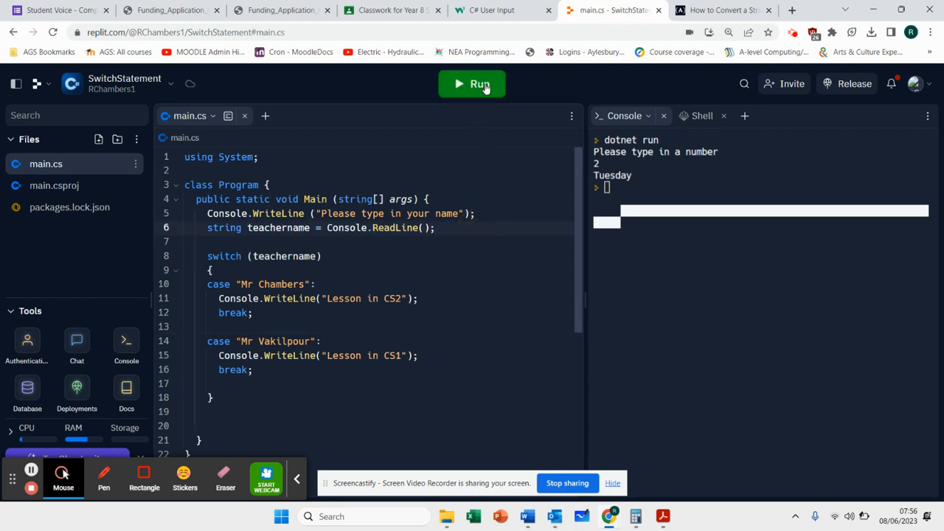
pyautogui.click(472, 83)
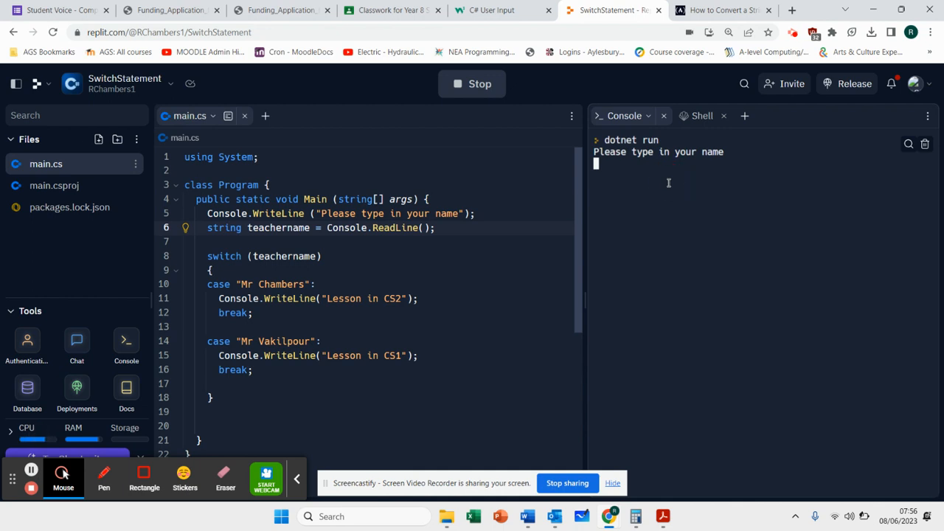
pyautogui.write('Mr Cha')
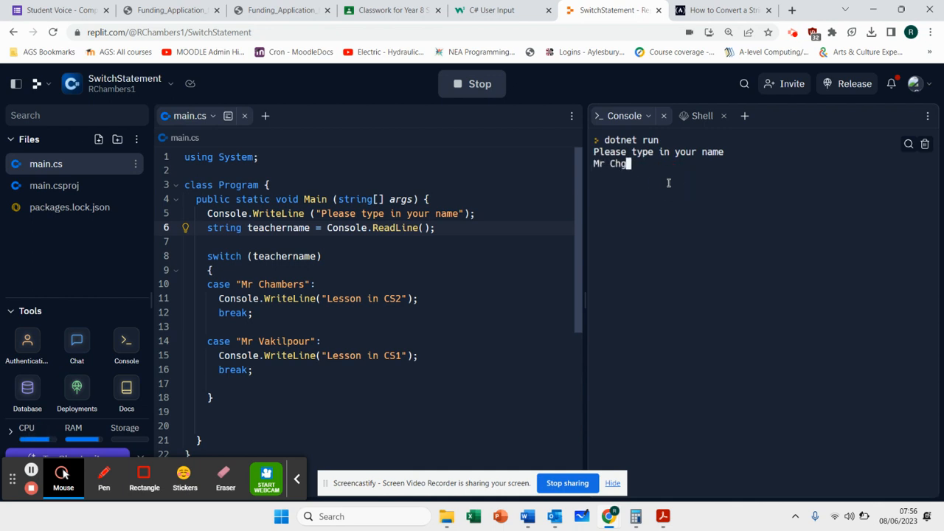